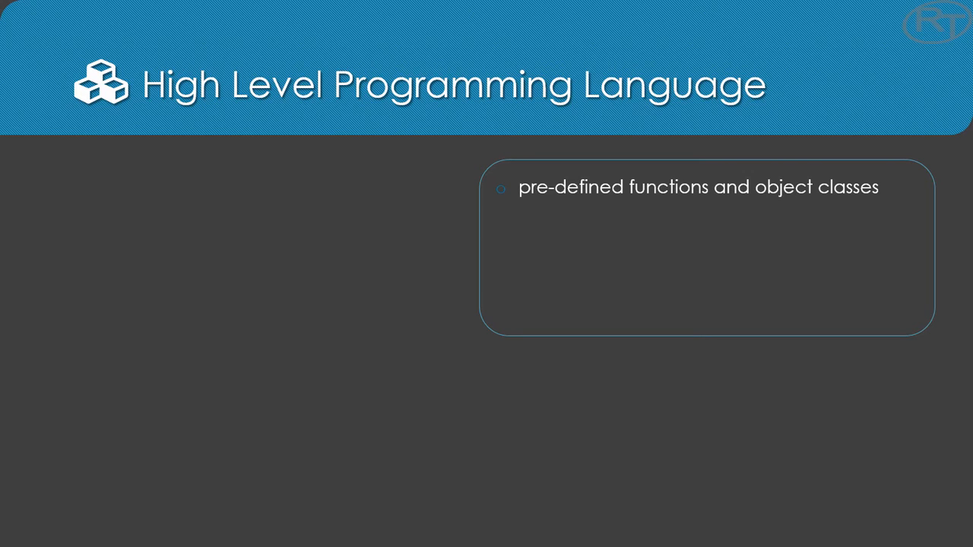
Step: Show the Packages pane and scroll through the User Library and System Library entries
{"action": "key", "text": "alt+tab"}
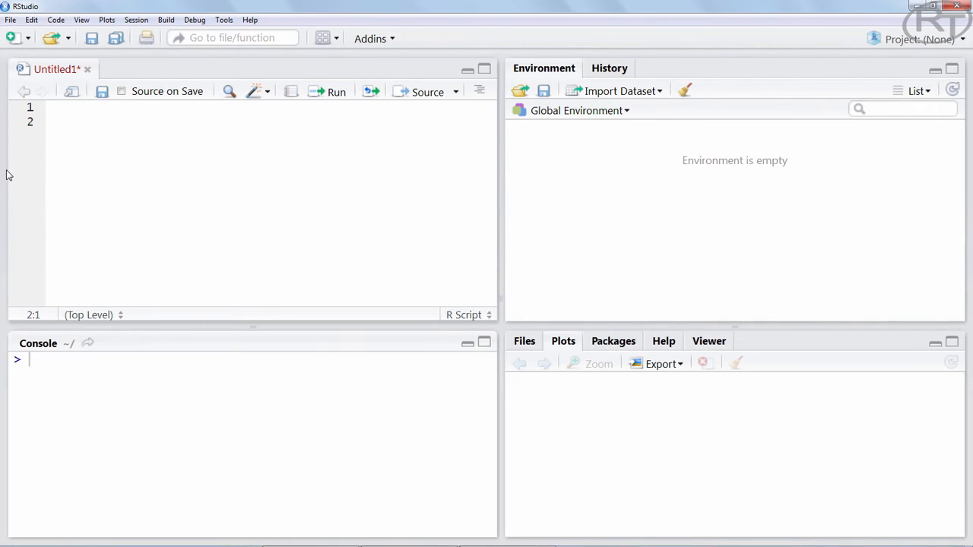
{"action": "left_click", "coordinate": [613, 341]}
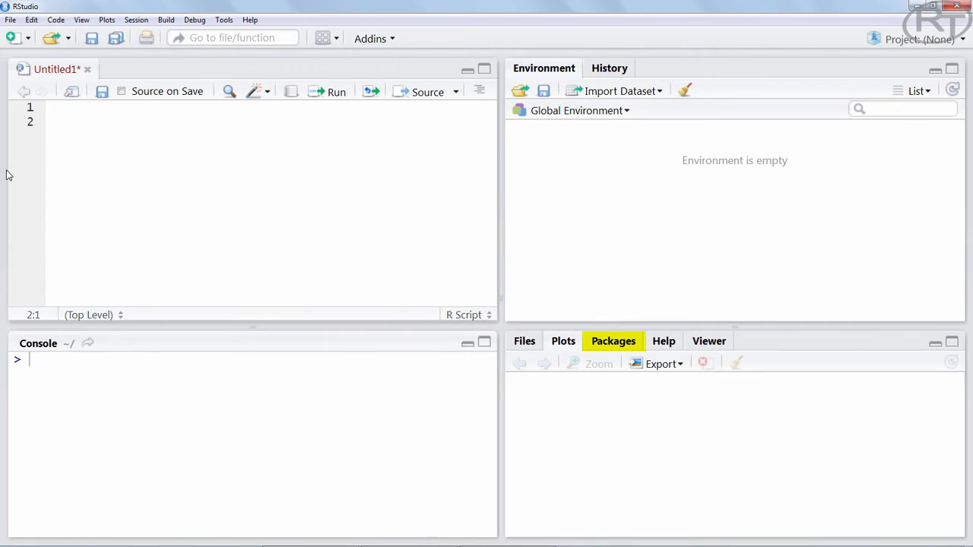
{"action": "left_click", "coordinate": [615, 341]}
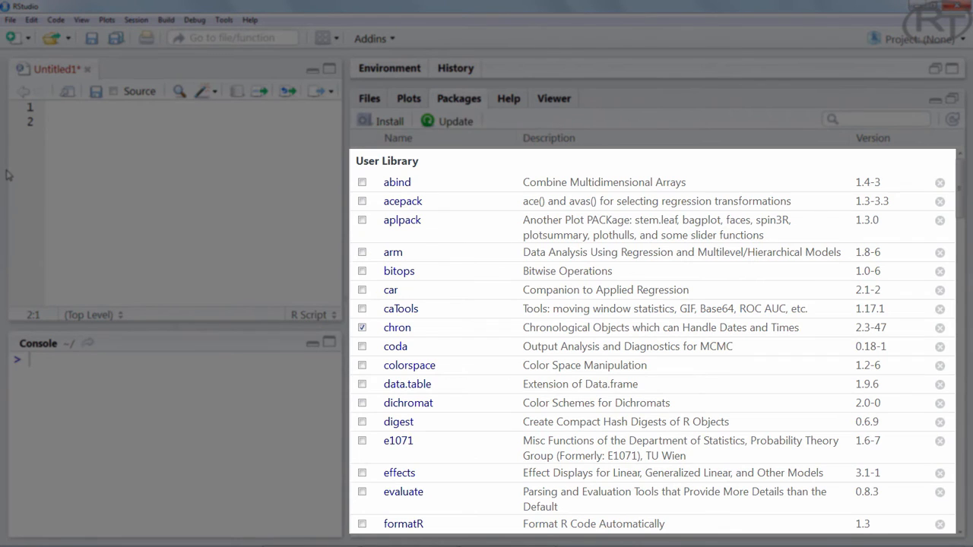
{"action": "scroll", "scroll_direction": "down", "scroll_amount": 3}
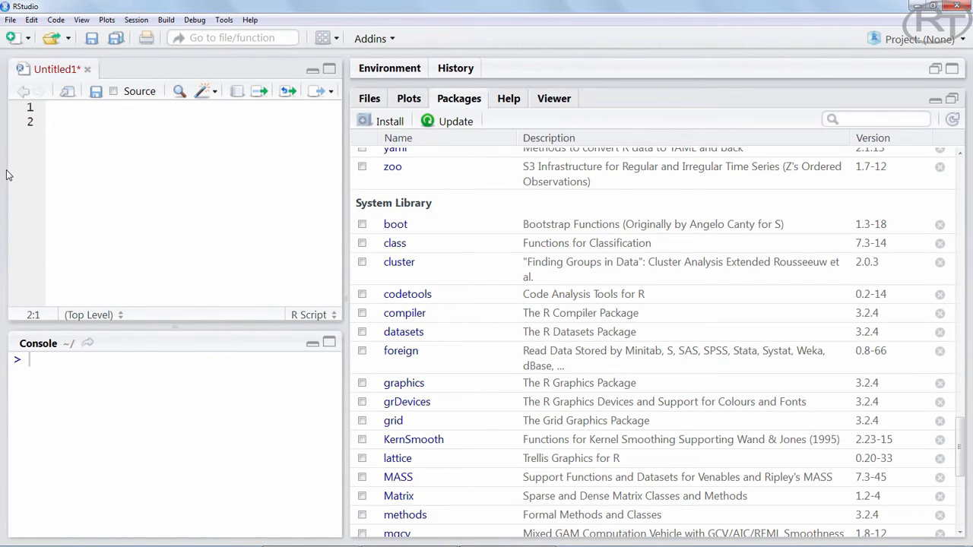
{"action": "left_click", "coordinate": [53, 122]}
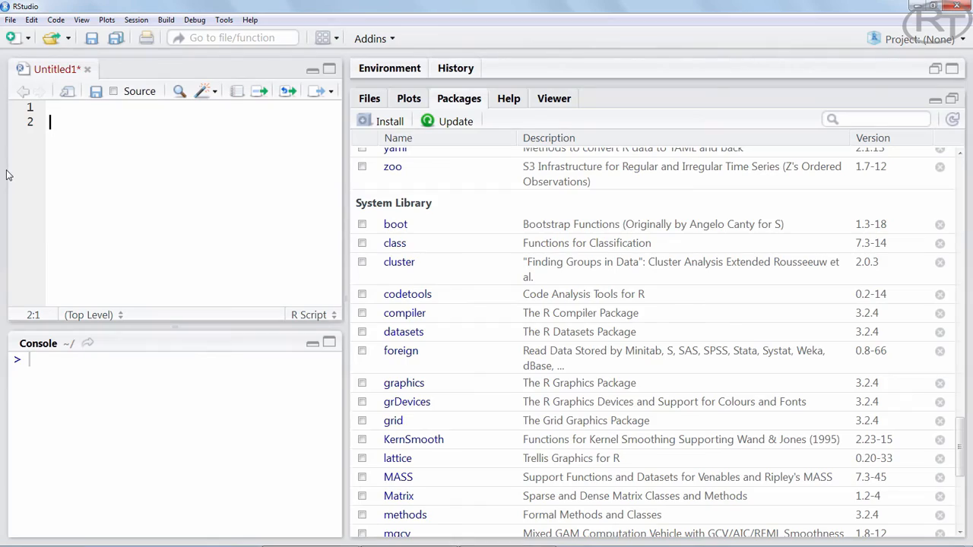
{"action": "scroll", "scroll_direction": "up", "scroll_amount": 3}
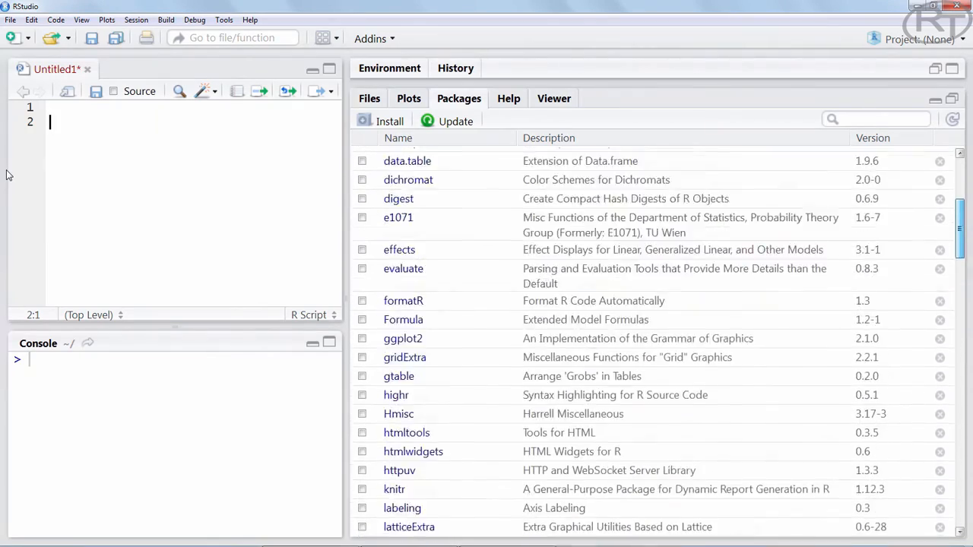
{"action": "scroll", "scroll_direction": "up", "scroll_amount": 3}
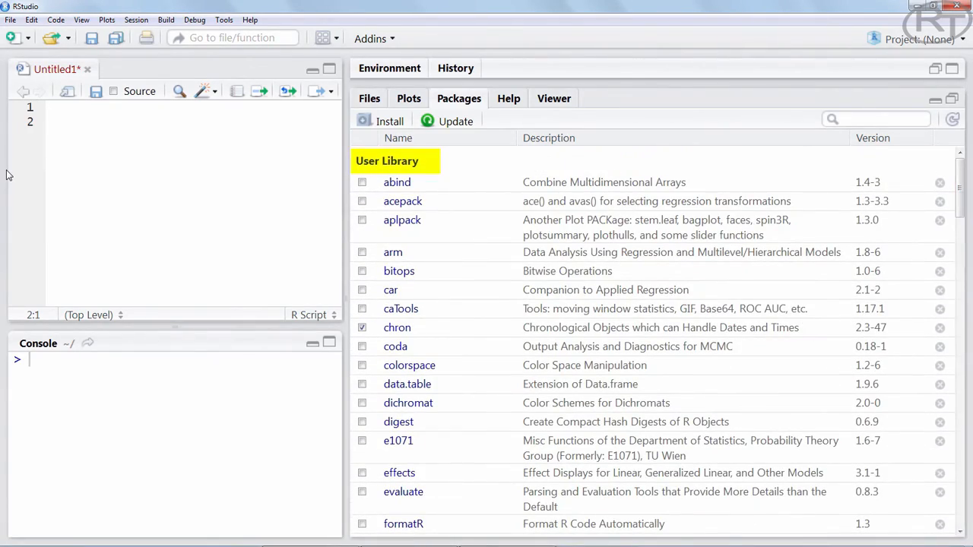
{"action": "left_click", "coordinate": [49, 121]}
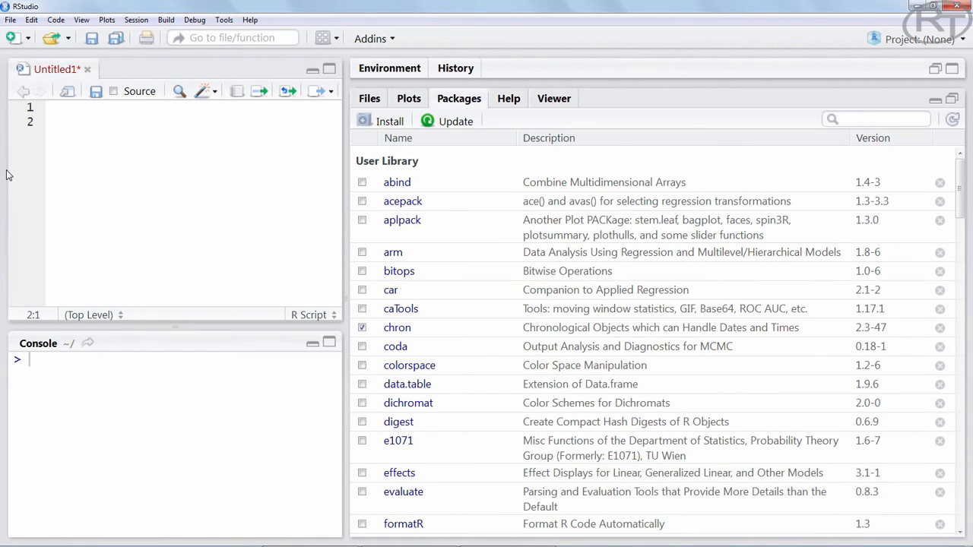
{"action": "type", "text": "Library: 'plotrix'"}
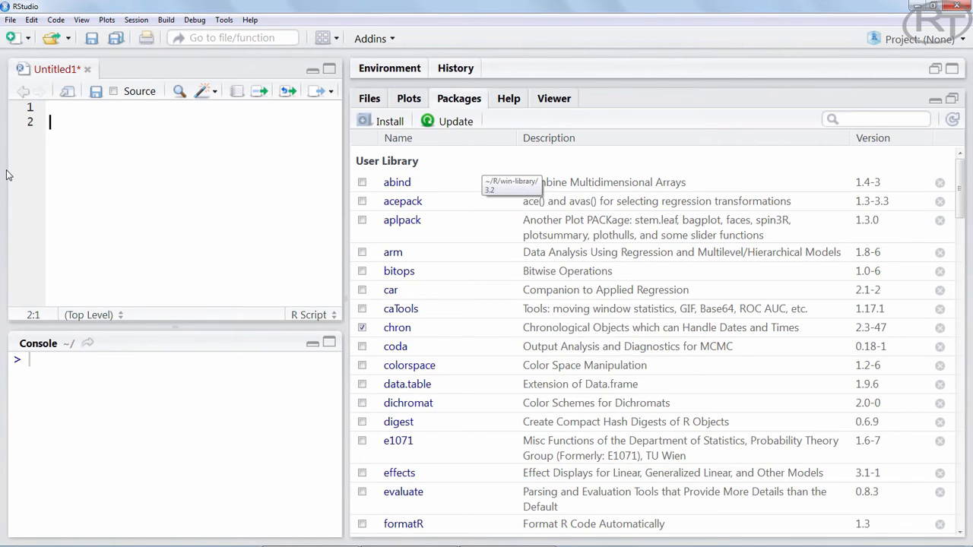
{"action": "left_click", "coordinate": [390, 121]}
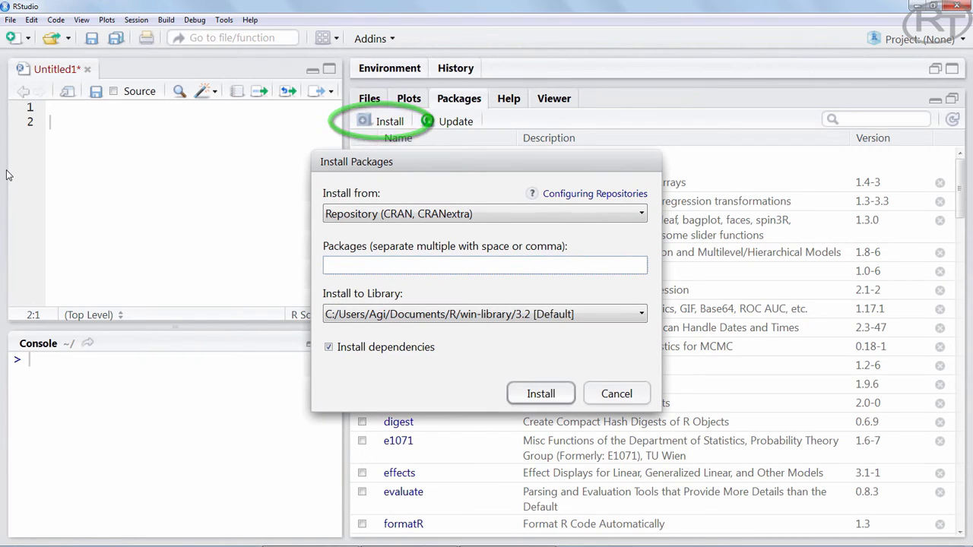
Step: Enter plotrix in the Packages field, picking it from the 'pl' autocomplete suggestions
{"action": "left_click", "coordinate": [485, 264]}
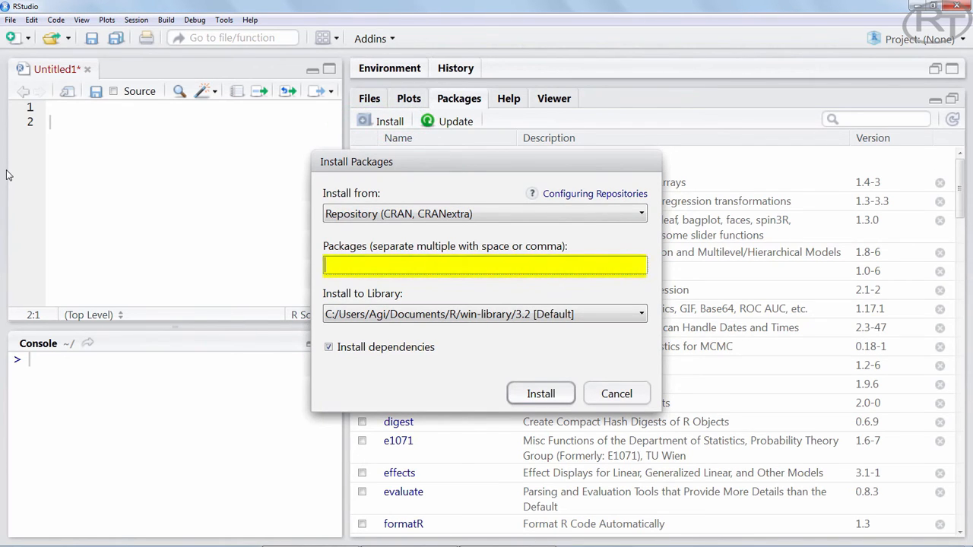
{"action": "type", "text": "plot"}
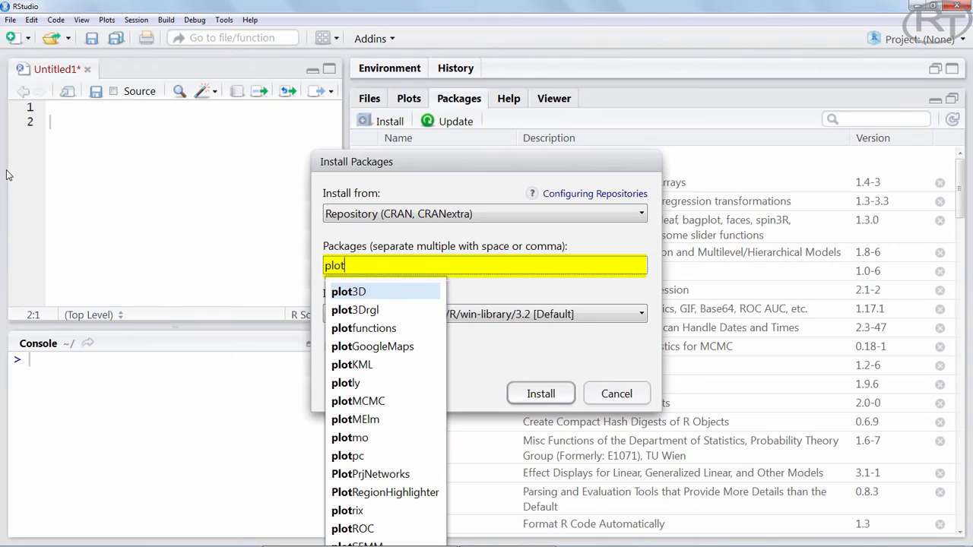
{"action": "left_click", "coordinate": [347, 511]}
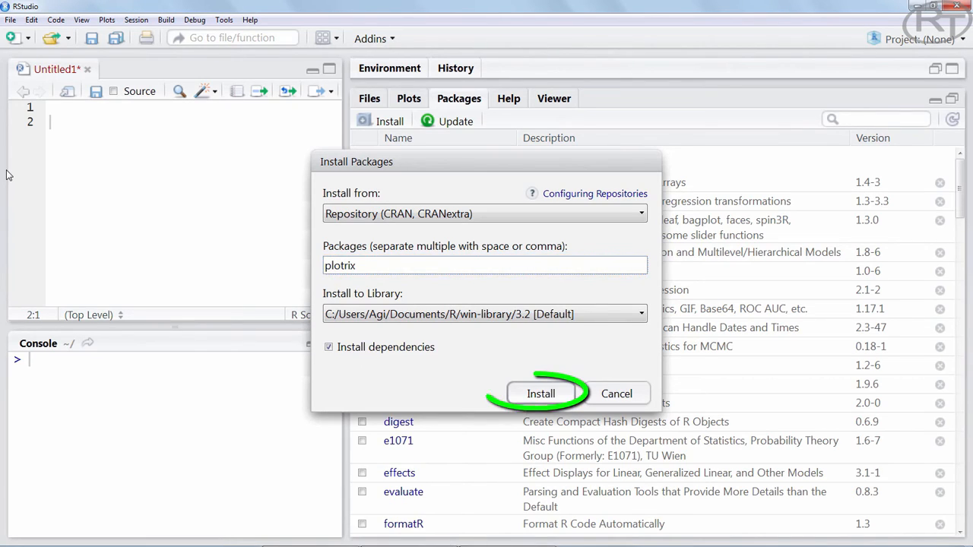
Step: Run the installation so install.packages("plotrix") downloads and unpacks plotrix in the console
{"action": "left_click", "coordinate": [541, 393]}
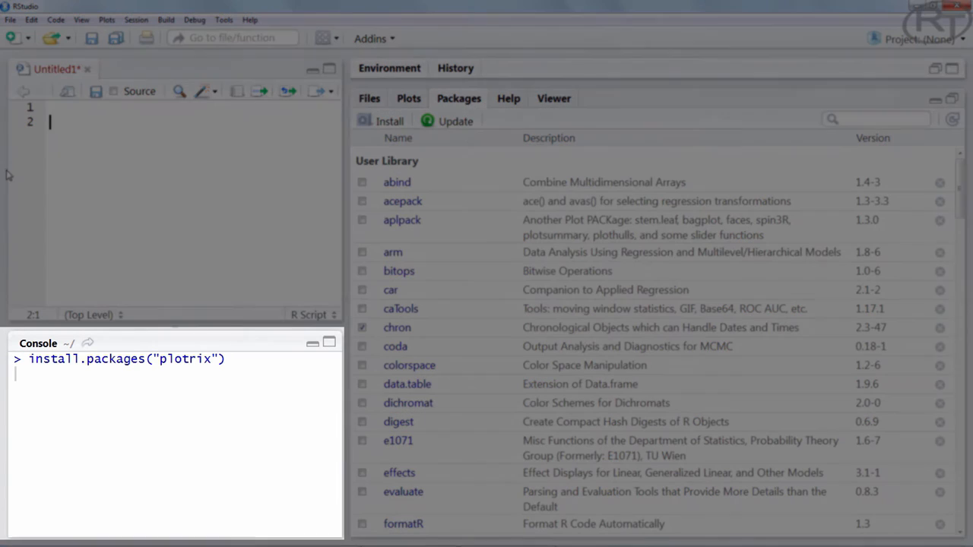
{"action": "key", "text": "Return"}
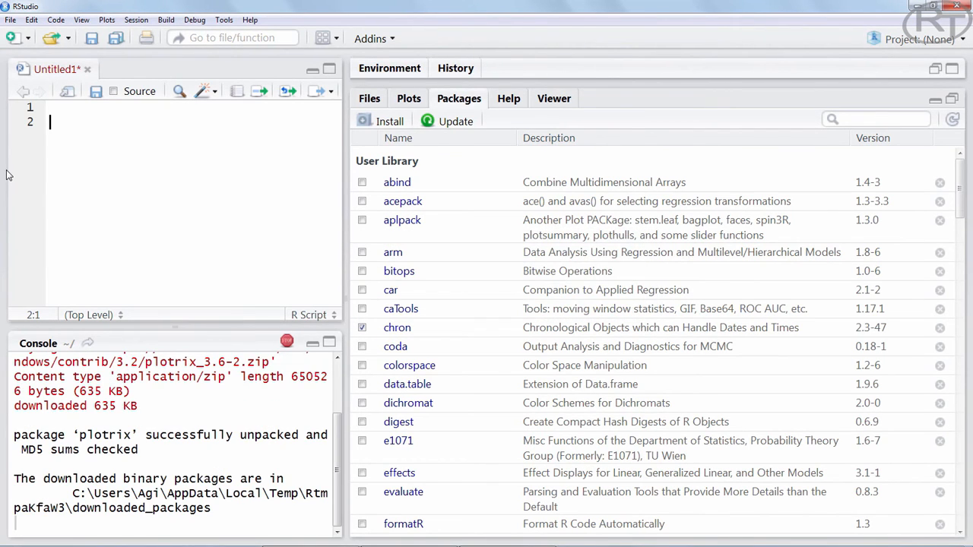
Step: Scroll the Packages list down to reach the plotrix entry
{"action": "scroll", "scroll_direction": "down", "scroll_amount": 3}
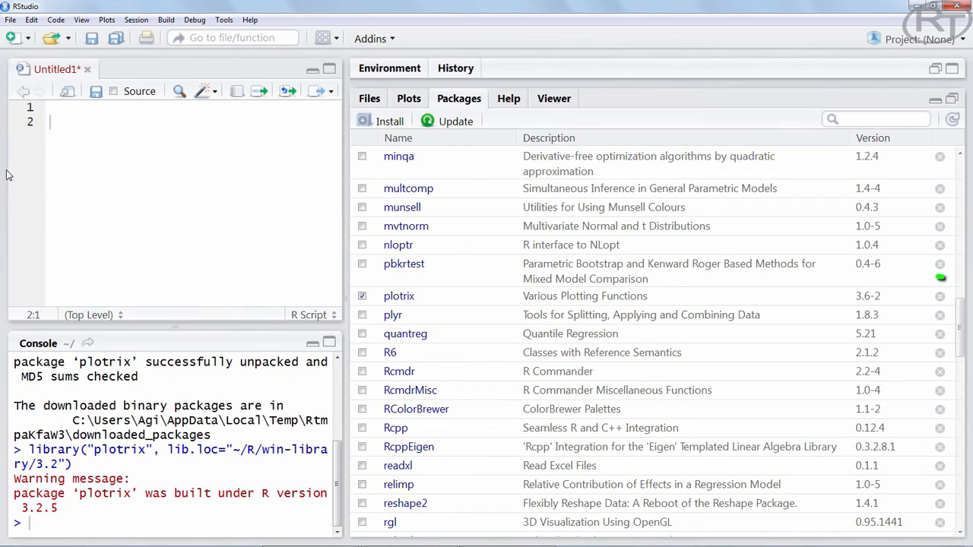
{"action": "mouse_move", "coordinate": [940, 295]}
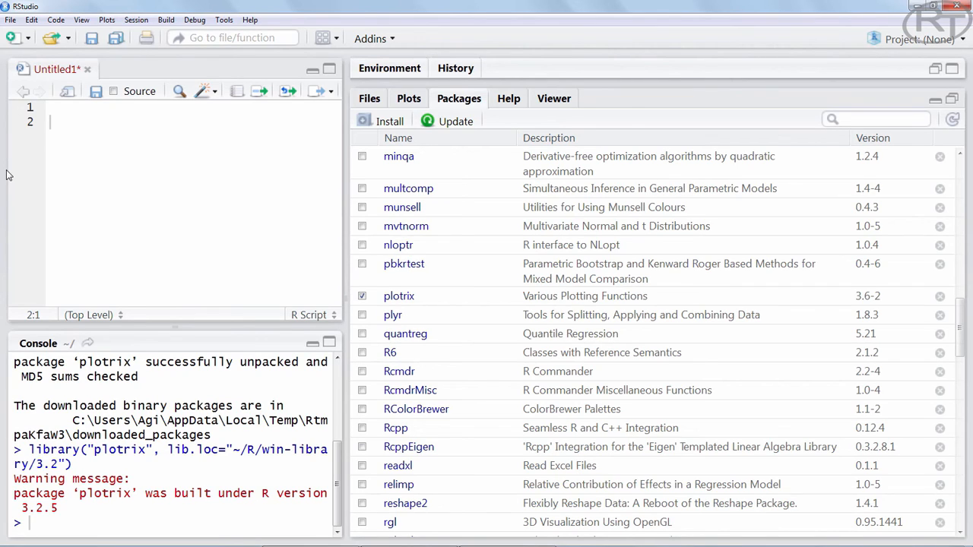
Step: Show the plotrix 'Various Plotting Functions' help page for version 3.6-2
{"action": "left_click", "coordinate": [399, 295]}
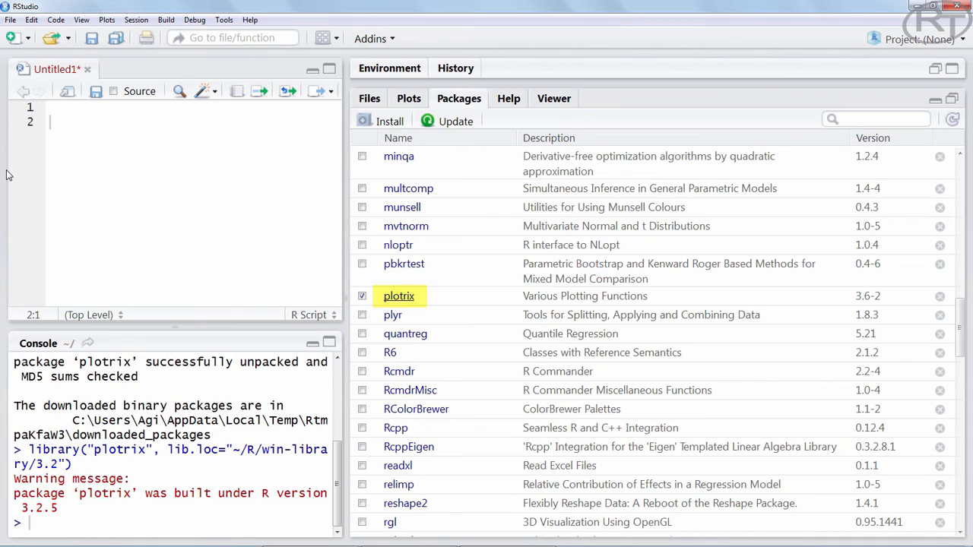
{"action": "left_click", "coordinate": [399, 295]}
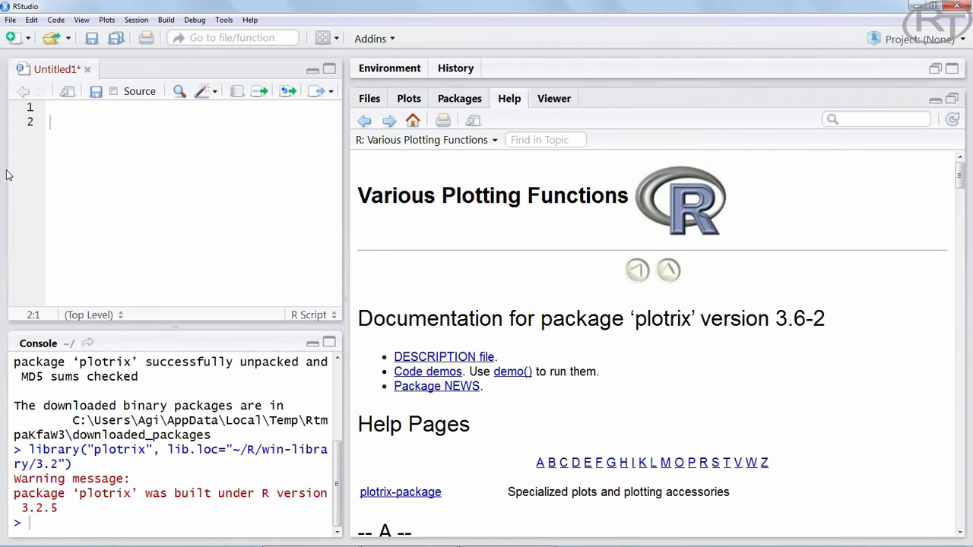